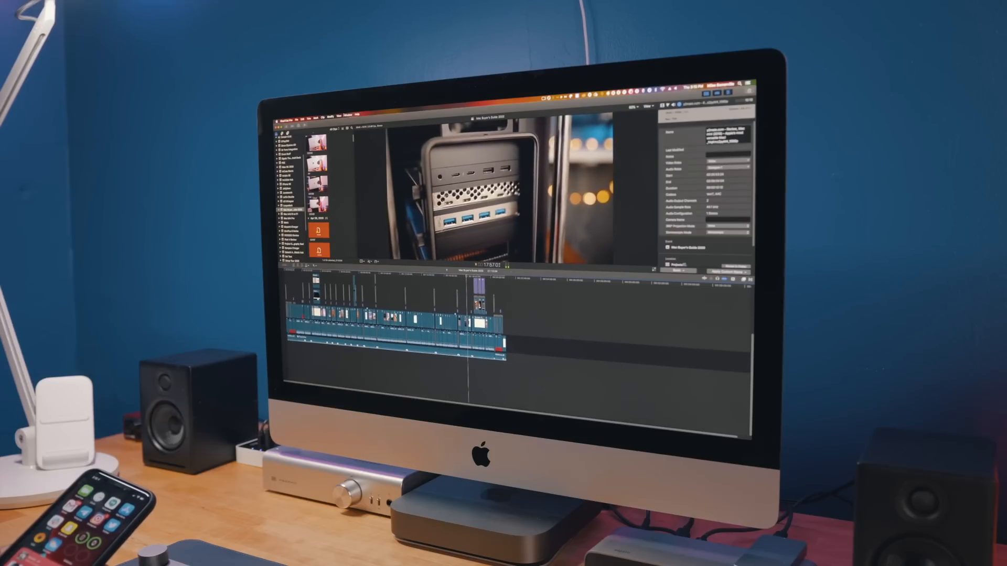
Apply the Color & Effects workspace so video scopes and the Effects browser show
left_click(347, 113)
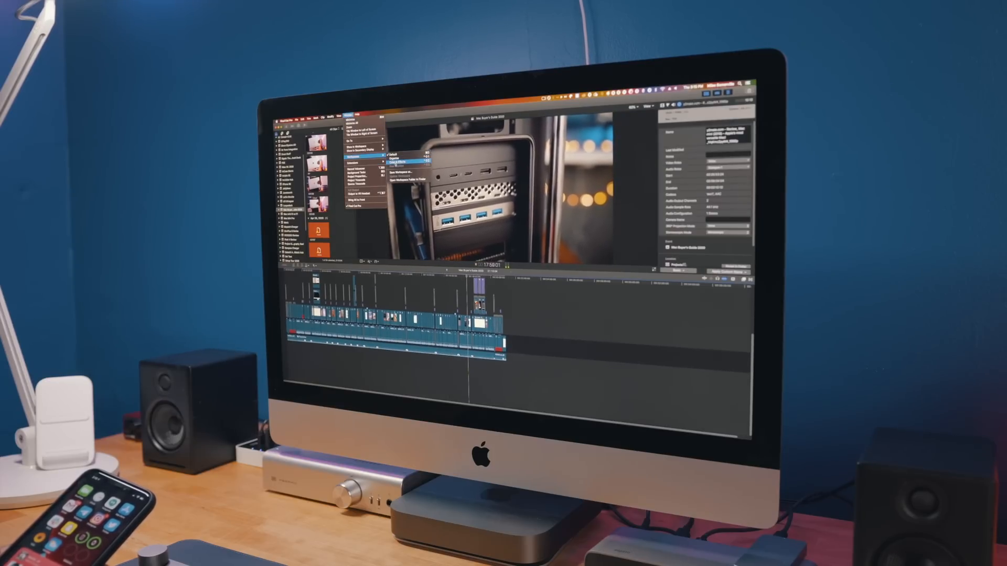
left_click(401, 159)
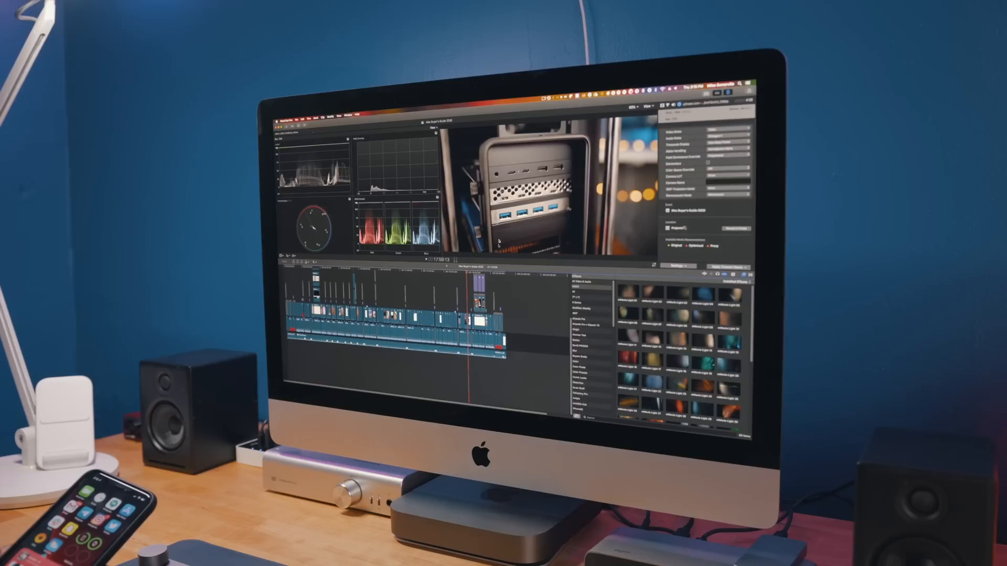